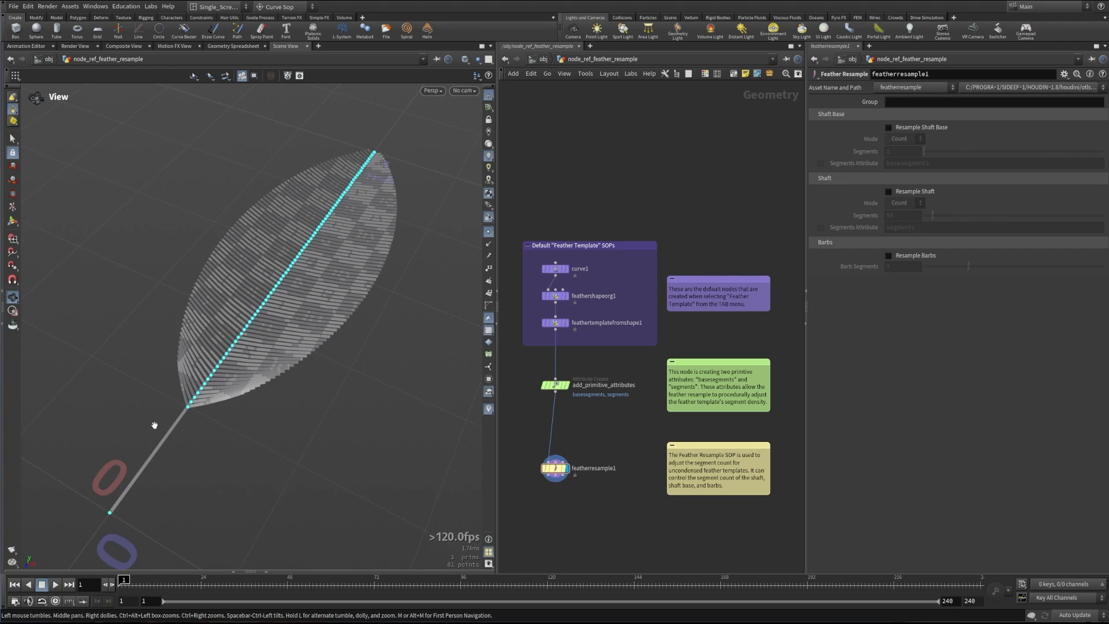
pyautogui.moveTo(208, 358)
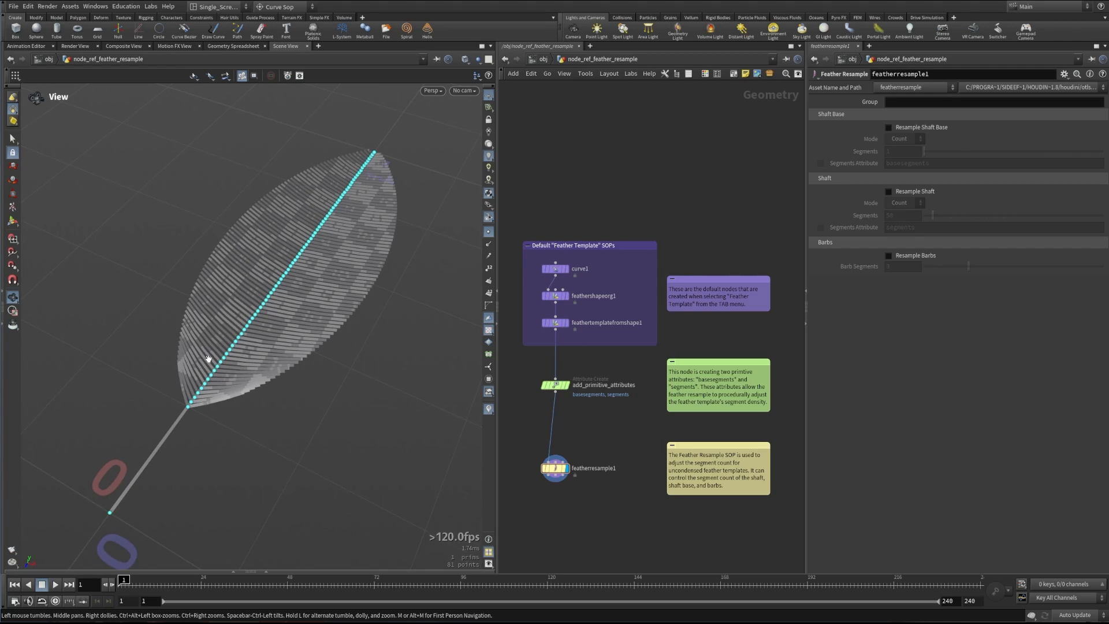
pyautogui.moveTo(191, 318)
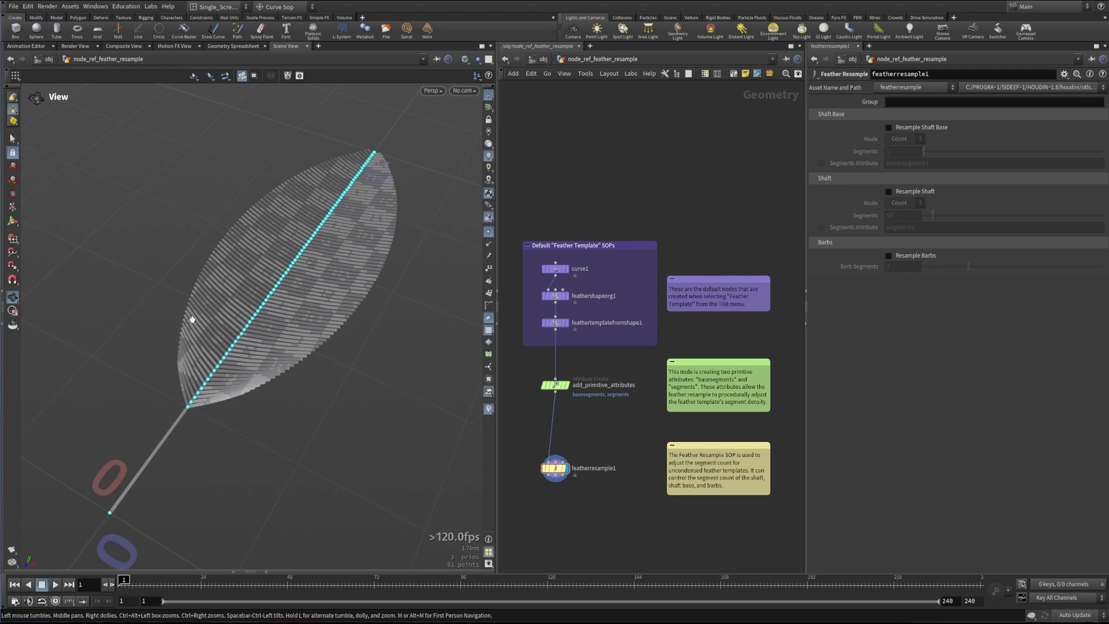
pyautogui.moveTo(202, 412)
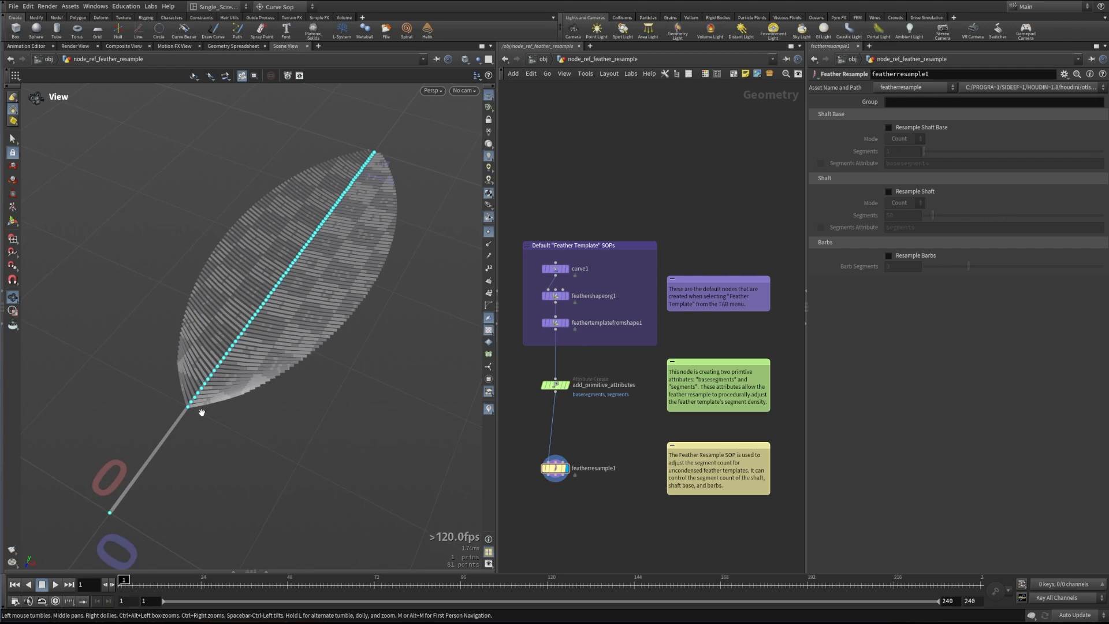
pyautogui.moveTo(356, 167)
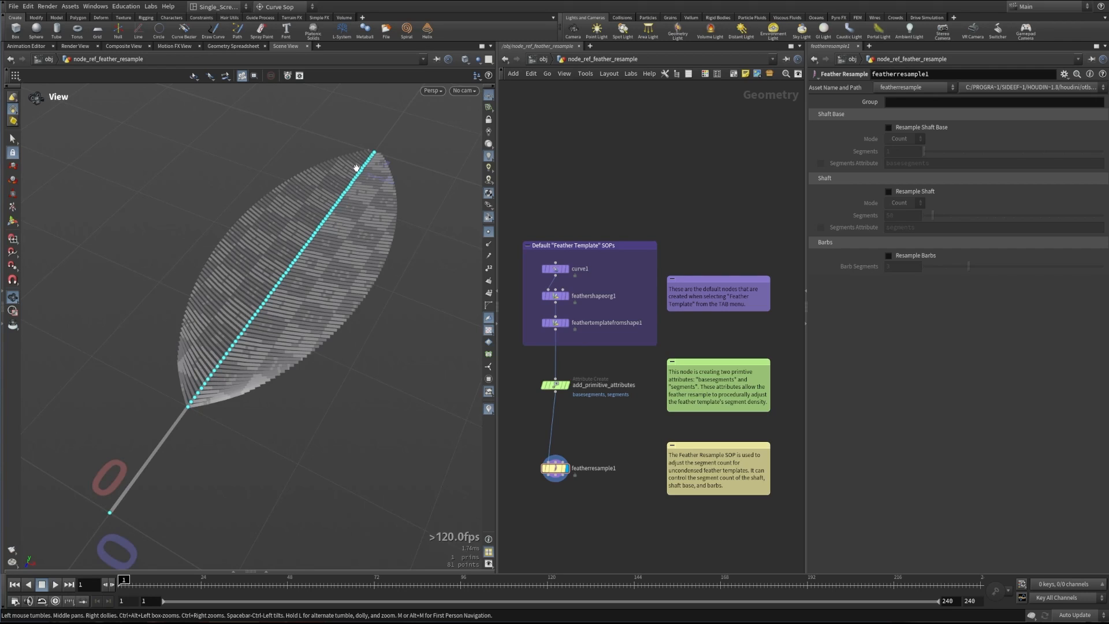
pyautogui.moveTo(219, 339)
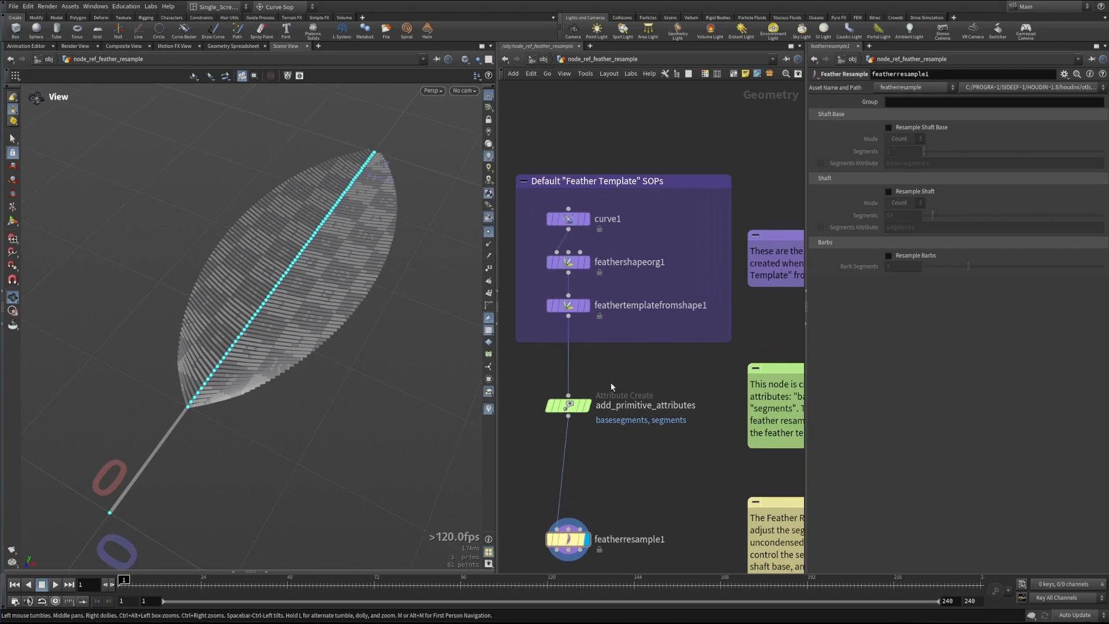
# - Add a Feather Resample node to the network
pyautogui.press('Tab')
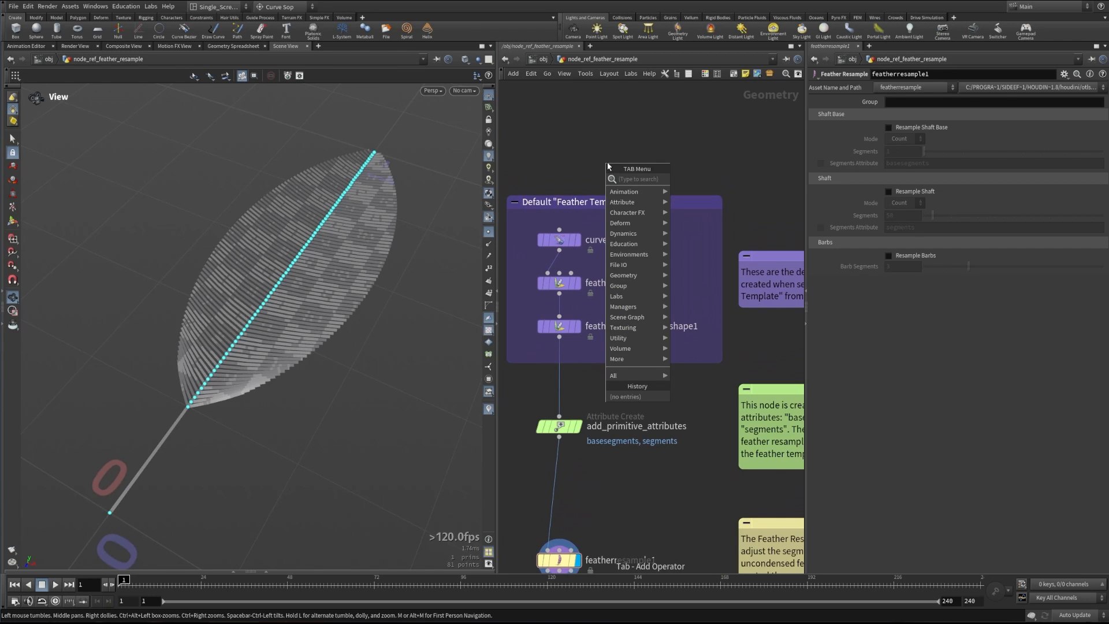
pyautogui.write('fea')
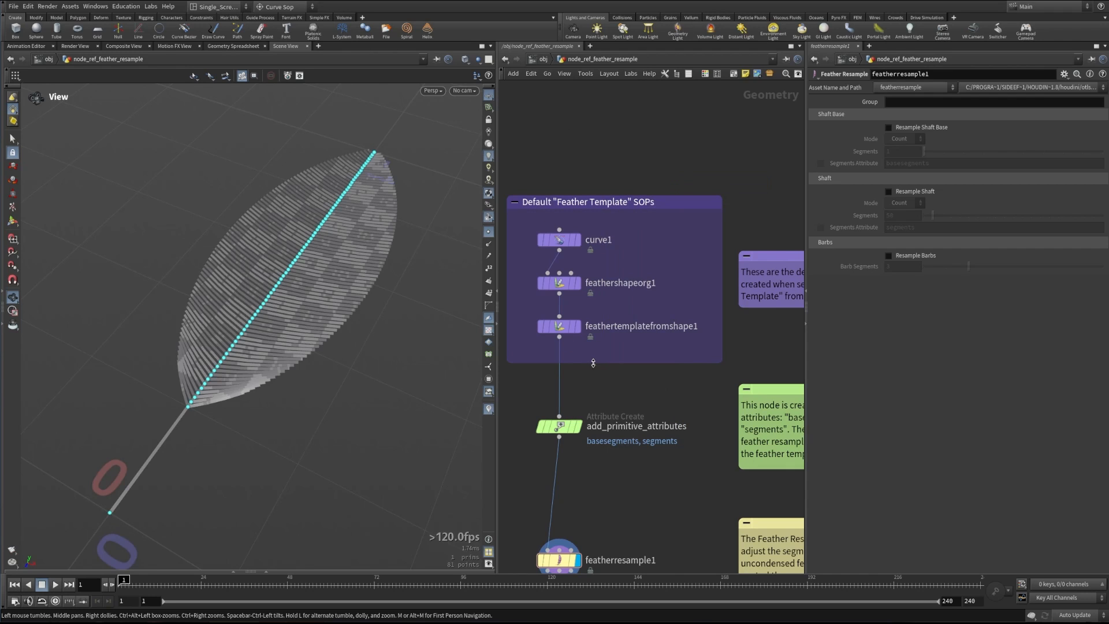
pyautogui.click(558, 326)
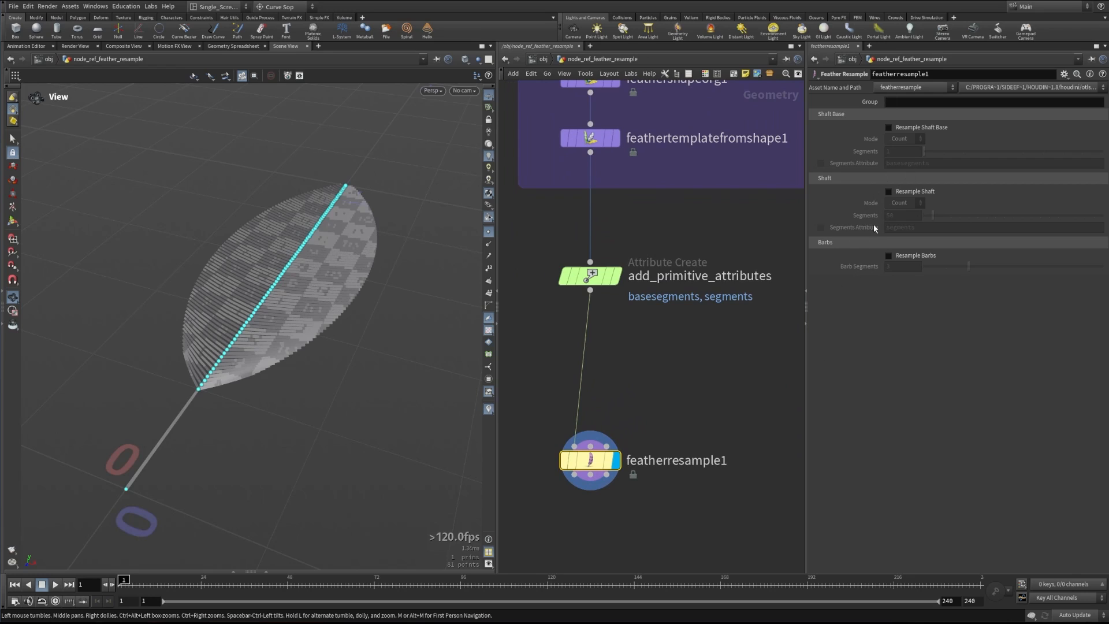
# - Enable Resample Shaft Base and reduce its segments from 8 to 1
pyautogui.click(889, 127)
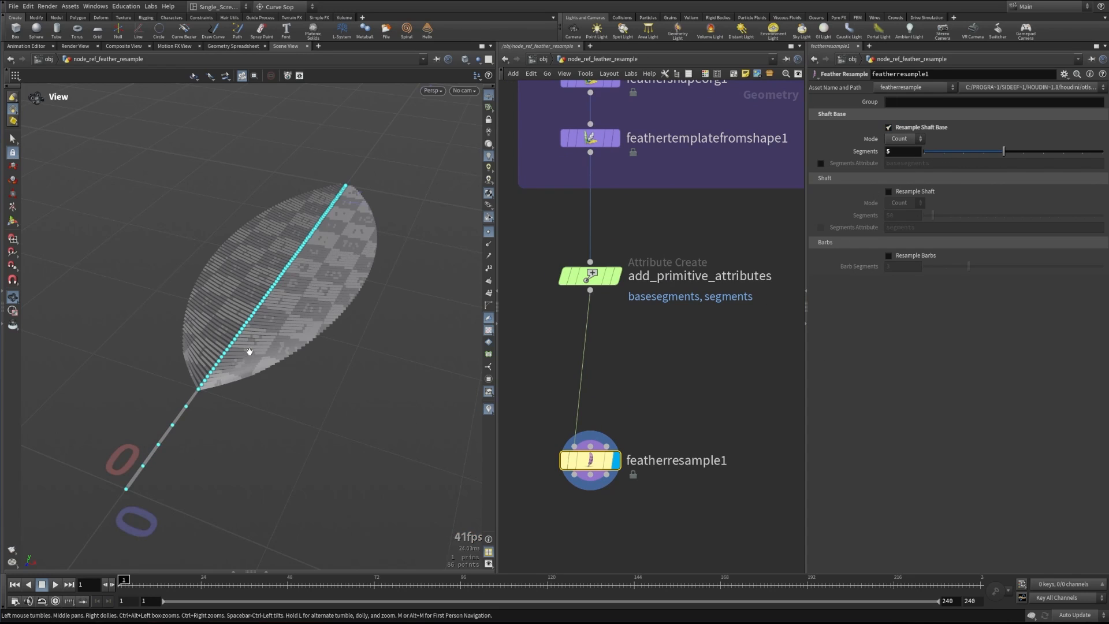
pyautogui.moveTo(579, 264)
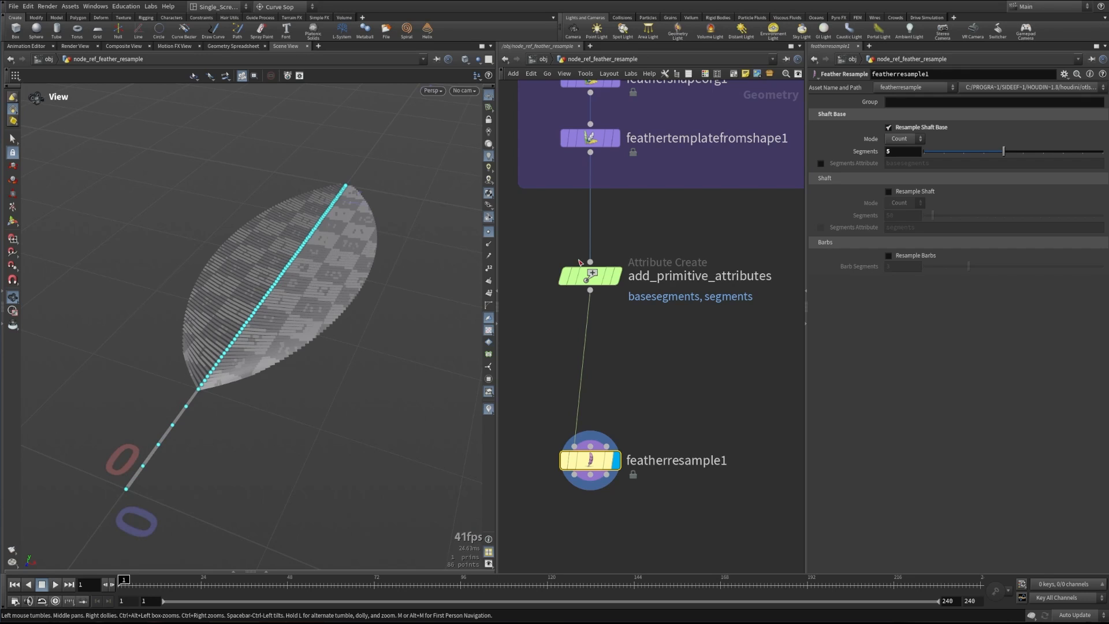
pyautogui.moveTo(1002, 151); pyautogui.dragTo(1061, 151)
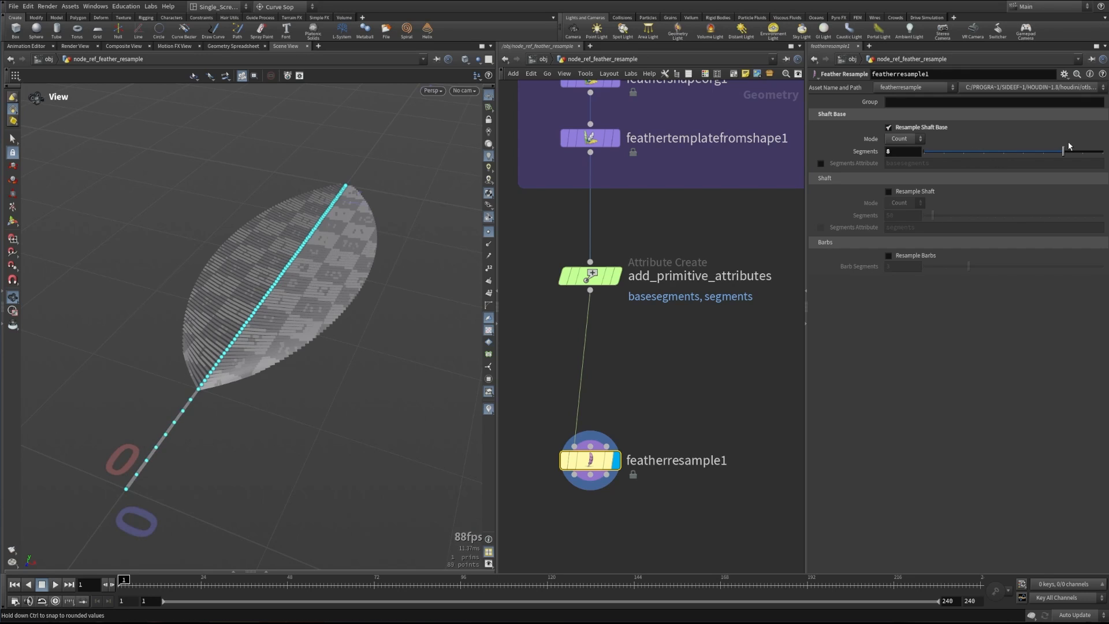
pyautogui.moveTo(1061, 151); pyautogui.dragTo(922, 151)
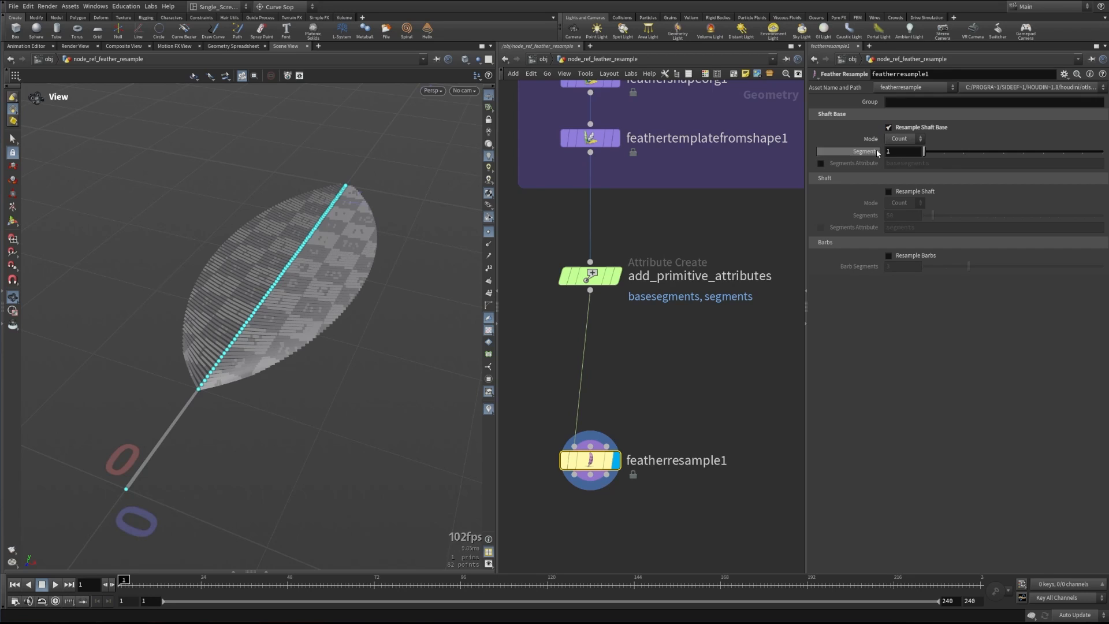
# - Try Length mode with maximum length 0.04, then return the shaft base to Count mode
pyautogui.click(905, 151)
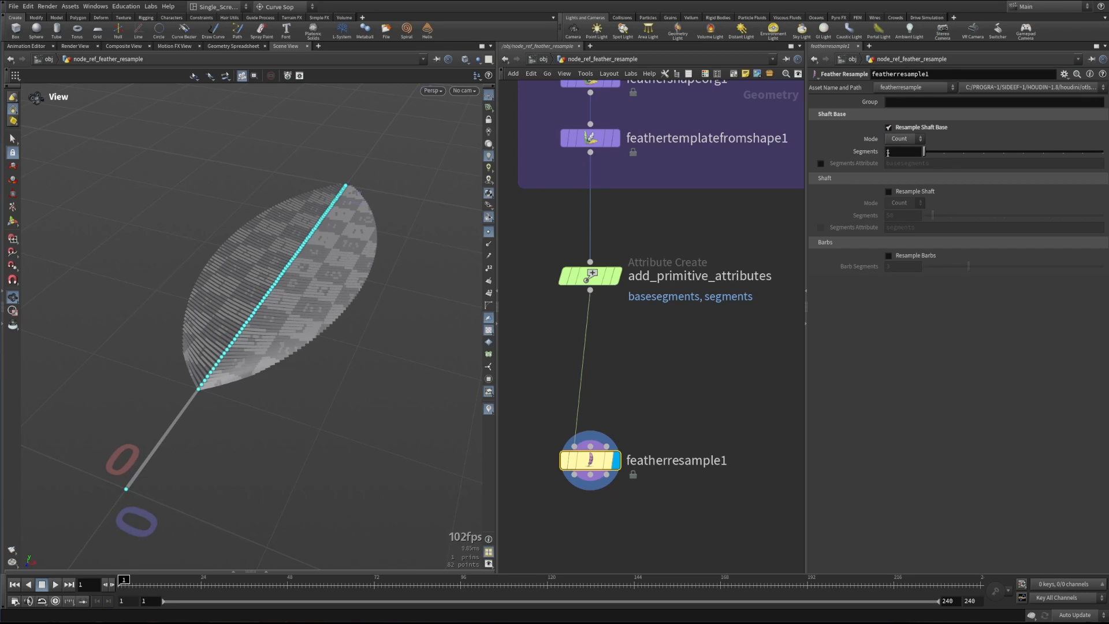
pyautogui.click(903, 138)
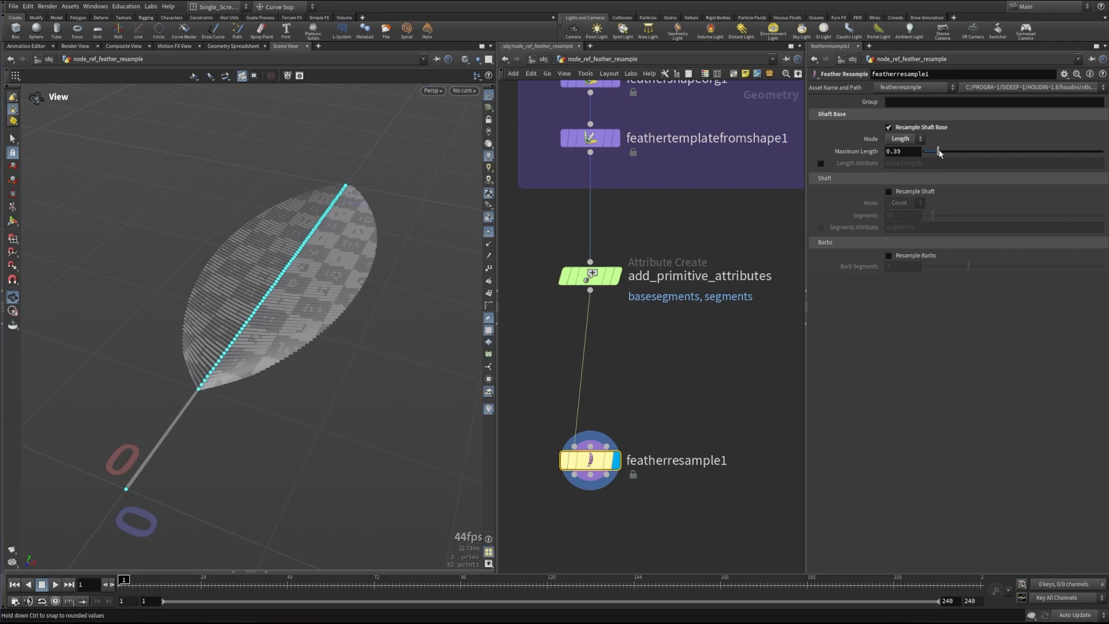
pyautogui.moveTo(939, 151); pyautogui.dragTo(925, 151)
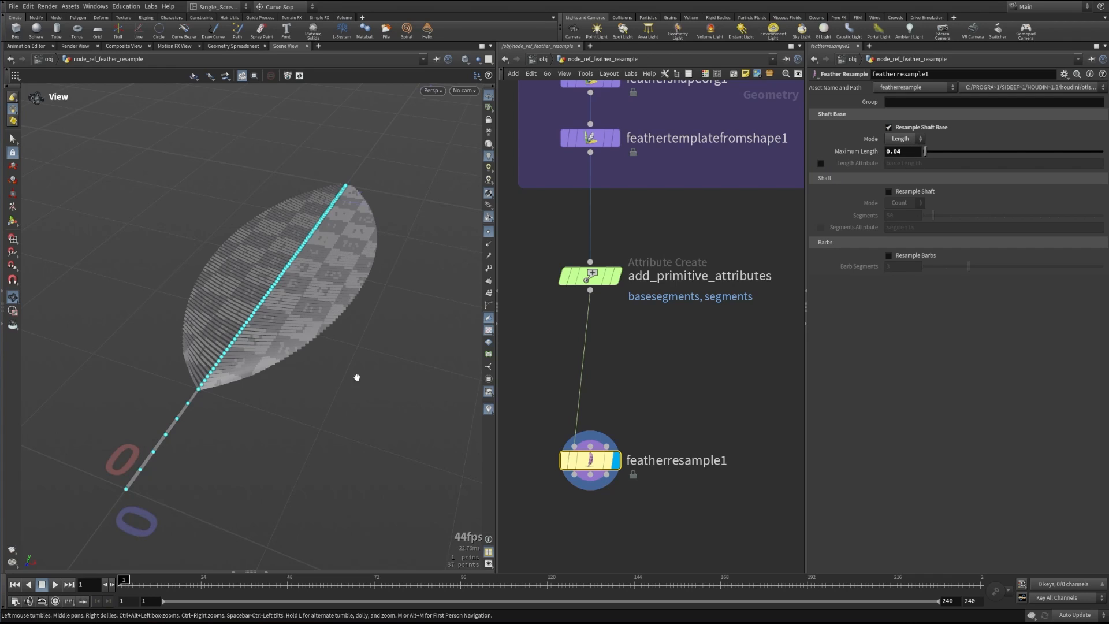
pyautogui.click(904, 139)
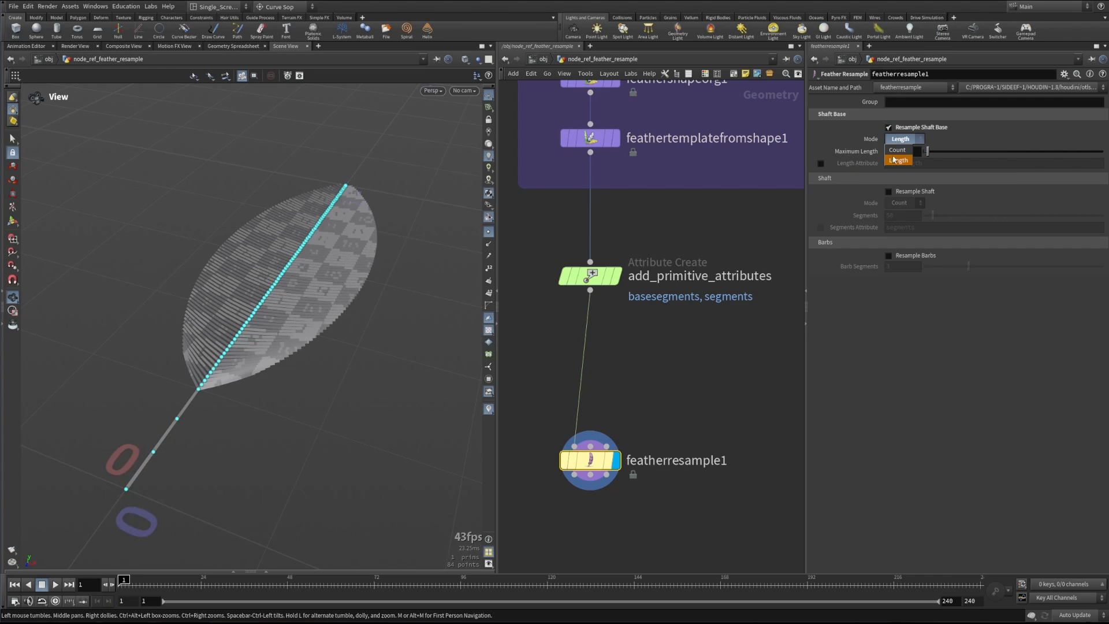
pyautogui.click(897, 149)
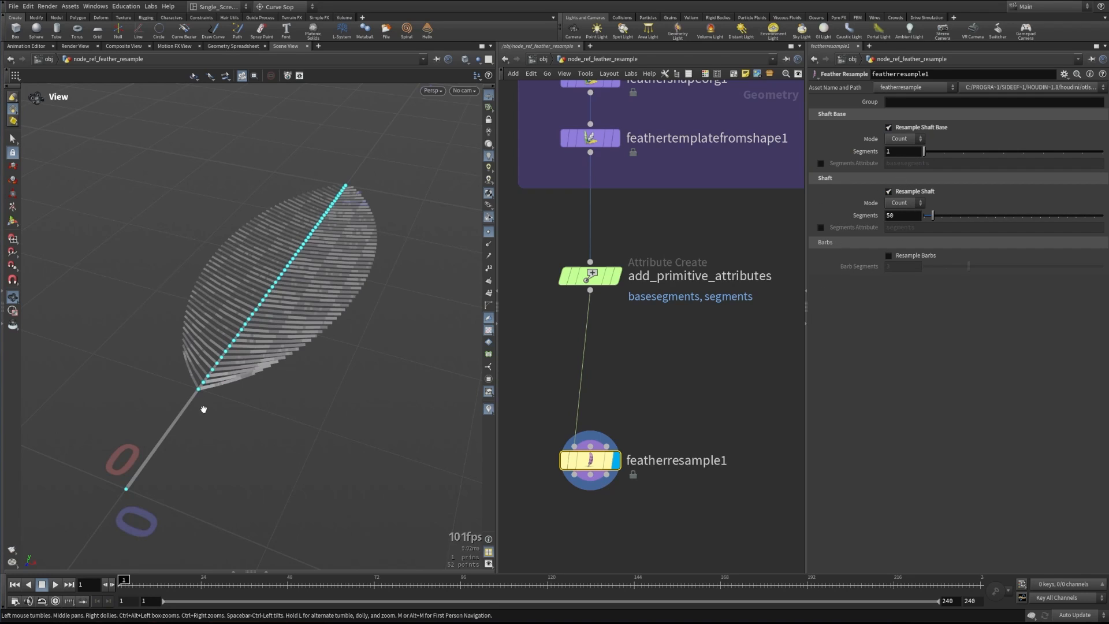
pyautogui.moveTo(255, 301)
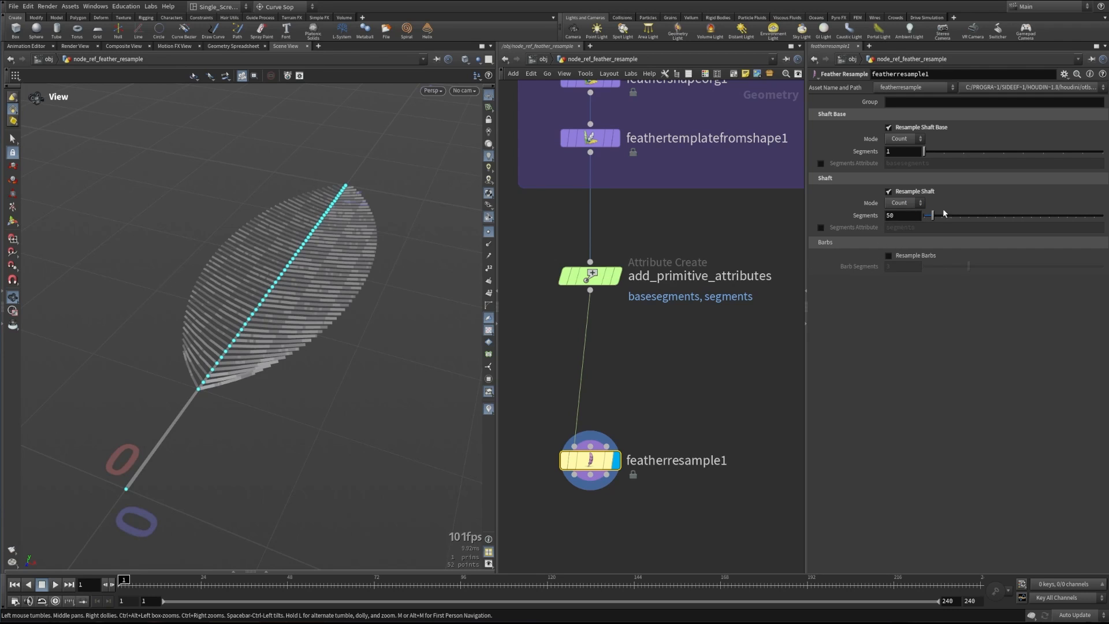
# - Scrub Shaft Segments through counts like 232, 88 and 282 to compare barb density
pyautogui.moveTo(923, 215); pyautogui.dragTo(965, 215)
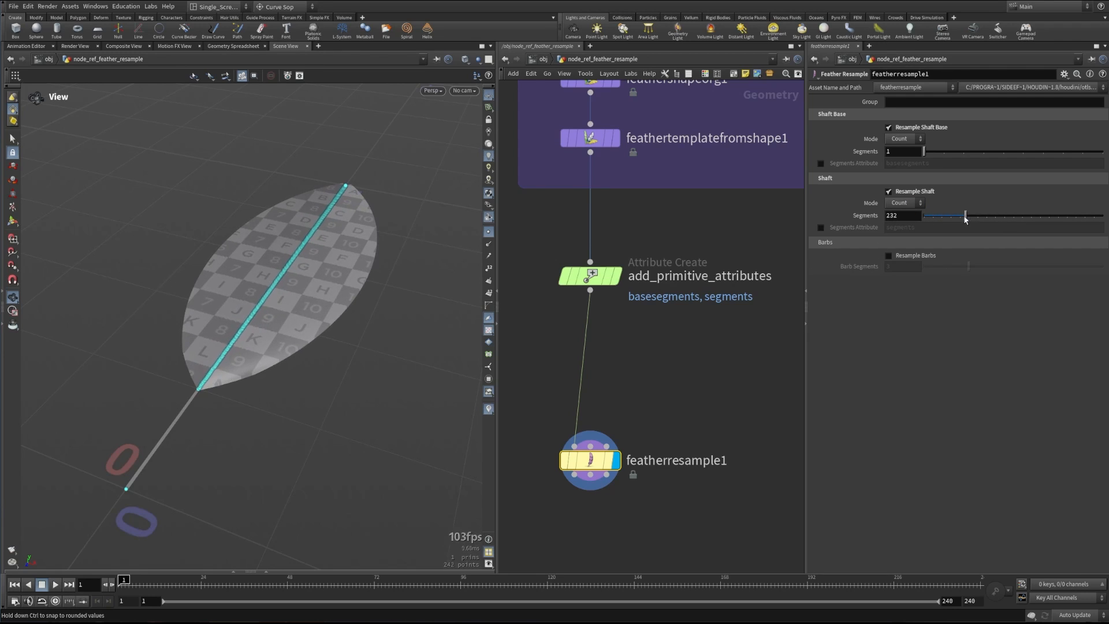
pyautogui.moveTo(965, 216); pyautogui.dragTo(938, 215)
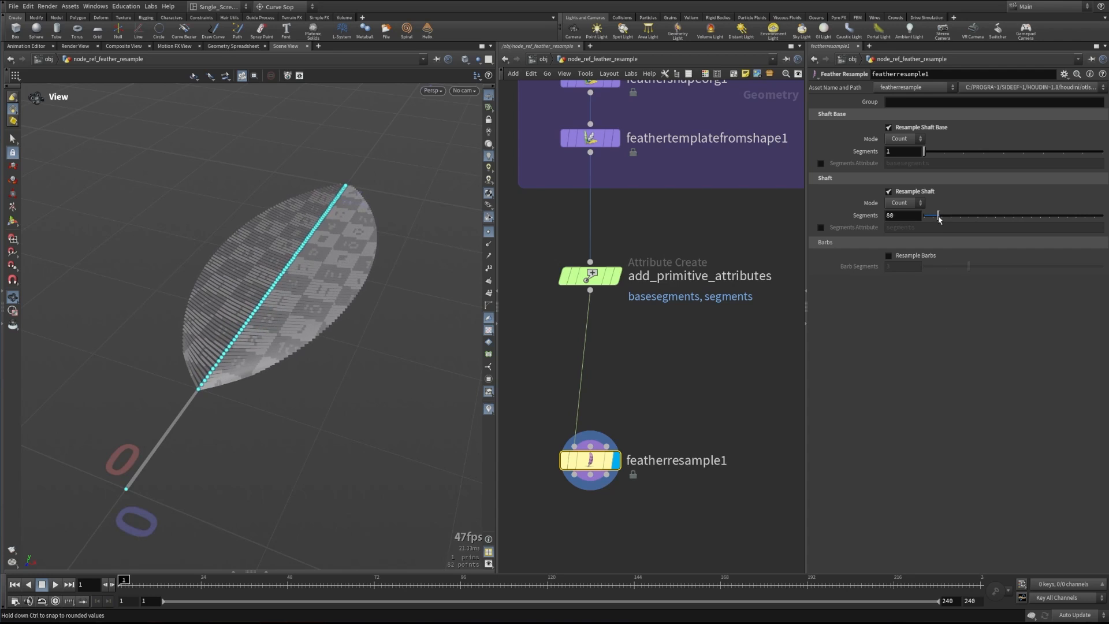
pyautogui.moveTo(938, 215); pyautogui.dragTo(958, 215)
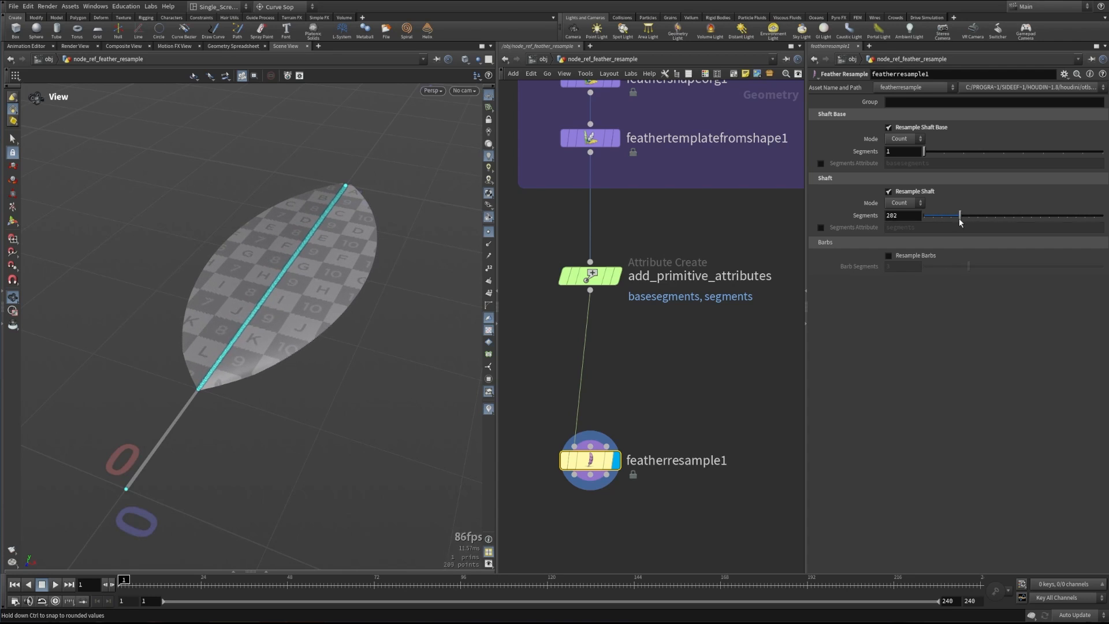
pyautogui.moveTo(959, 214); pyautogui.dragTo(938, 215)
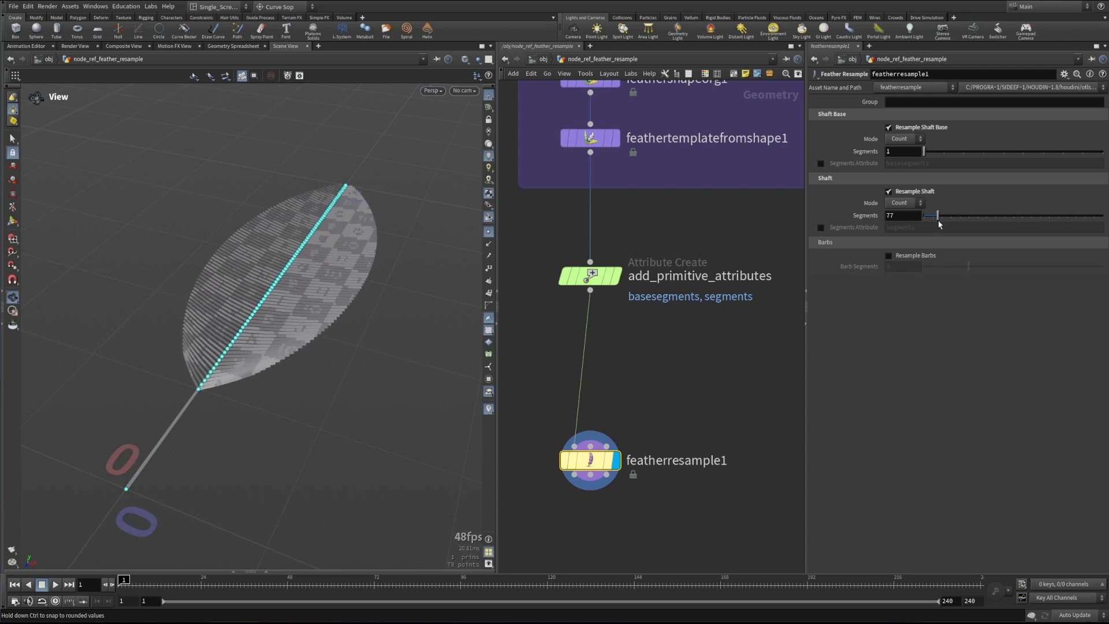
pyautogui.moveTo(926, 215); pyautogui.dragTo(962, 215)
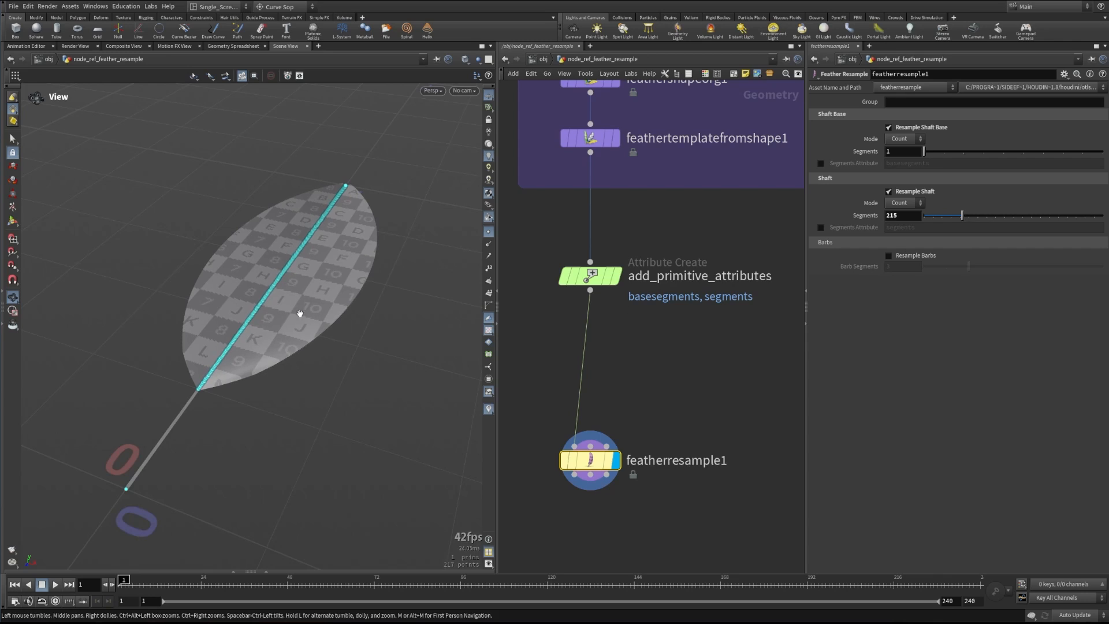
pyautogui.moveTo(492, 281)
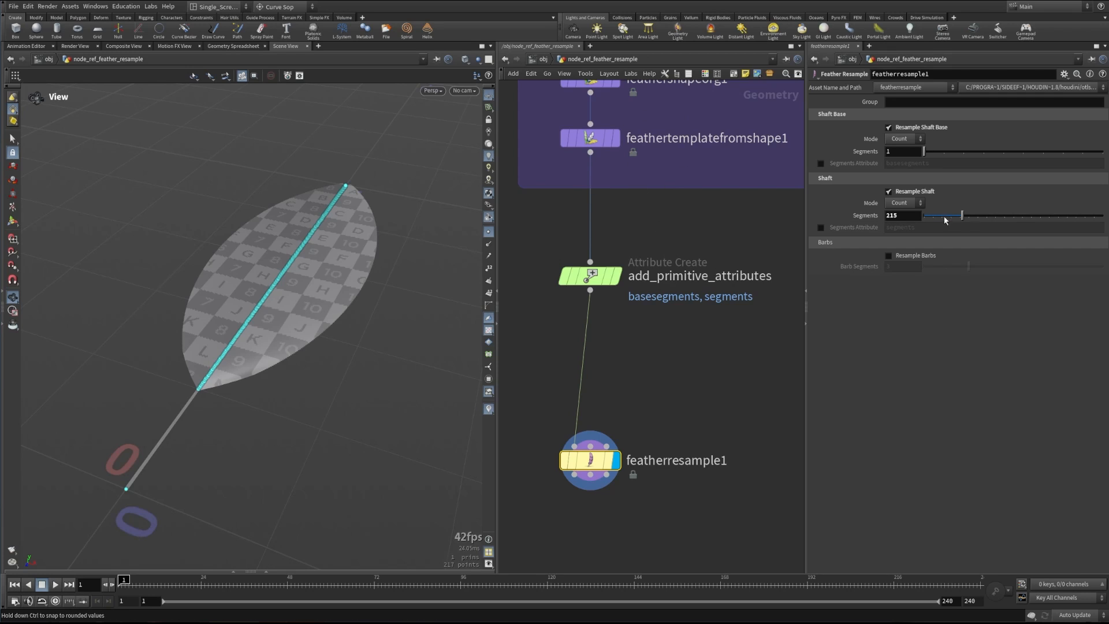
pyautogui.moveTo(931, 225)
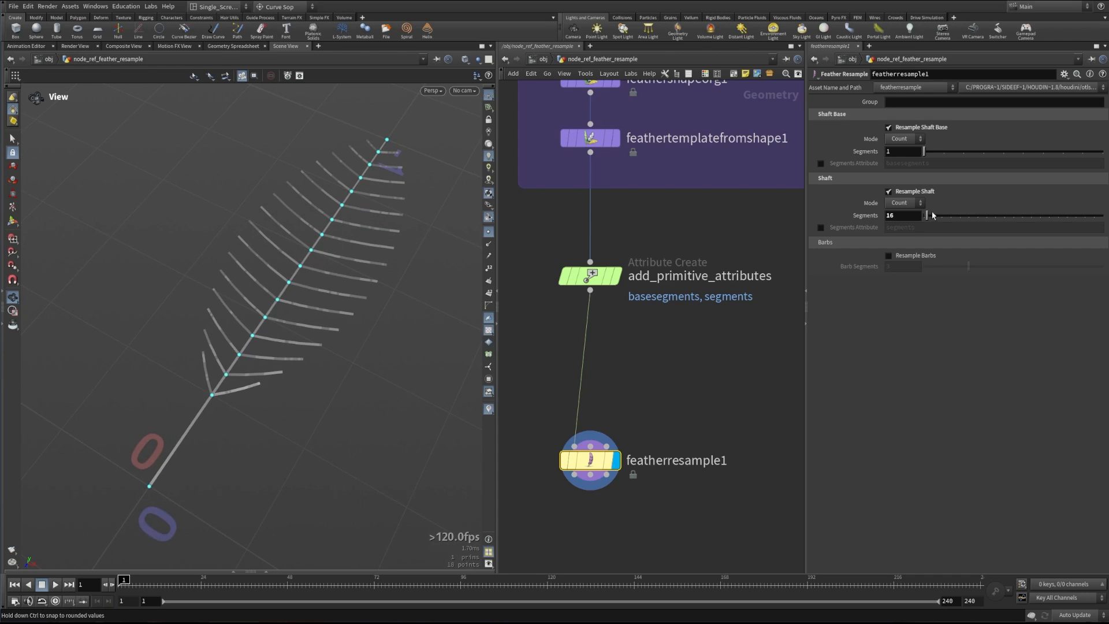
pyautogui.moveTo(924, 215); pyautogui.dragTo(956, 215)
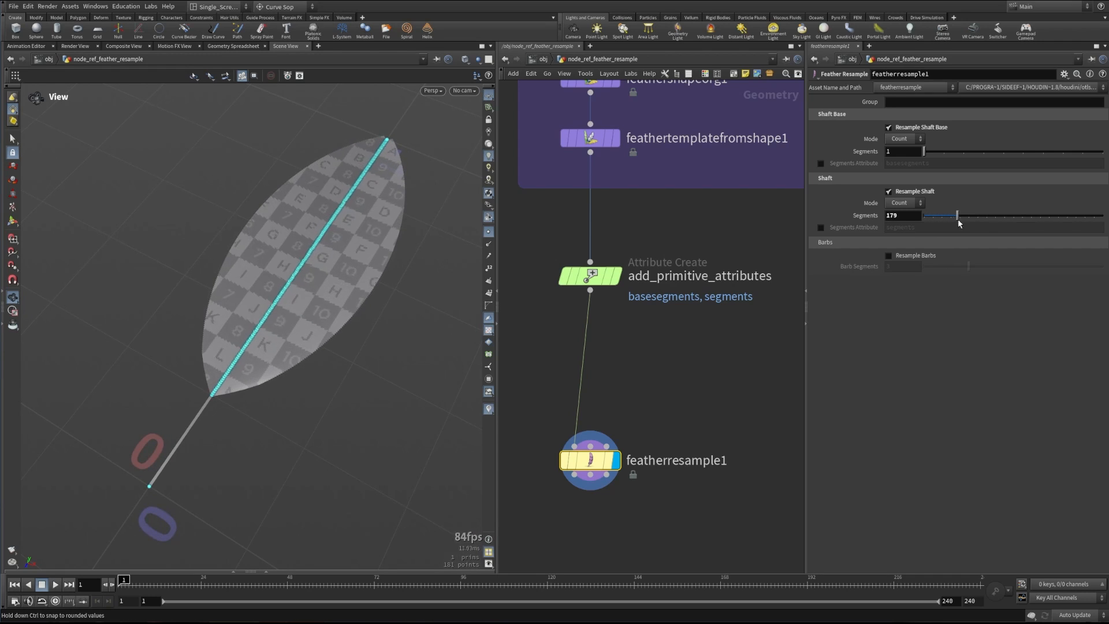
pyautogui.moveTo(957, 215); pyautogui.dragTo(939, 215)
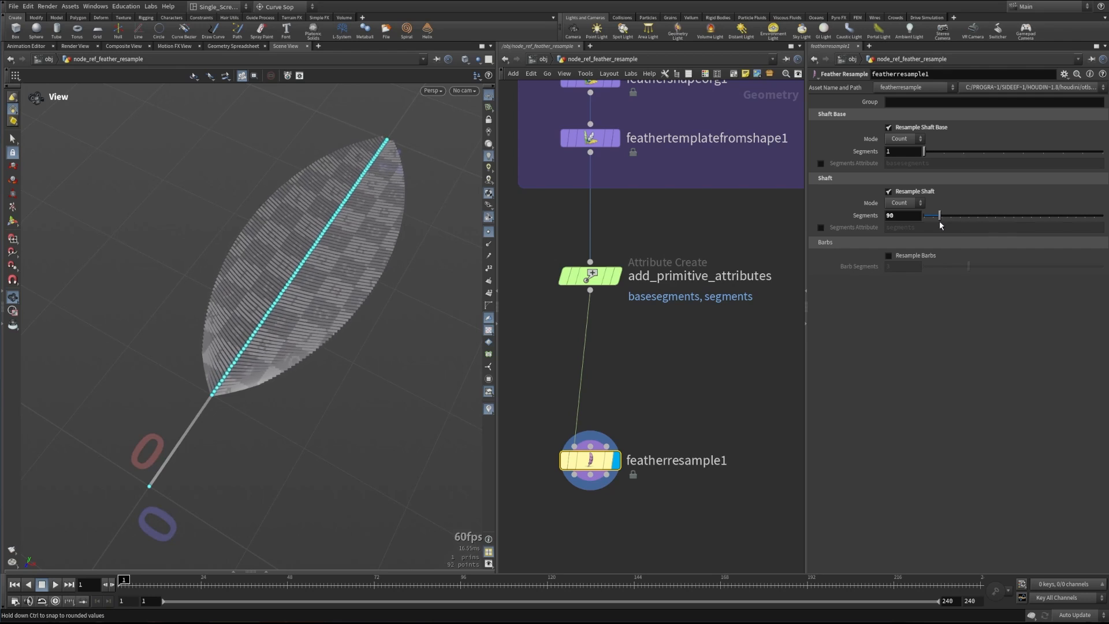
pyautogui.moveTo(939, 215); pyautogui.dragTo(974, 215)
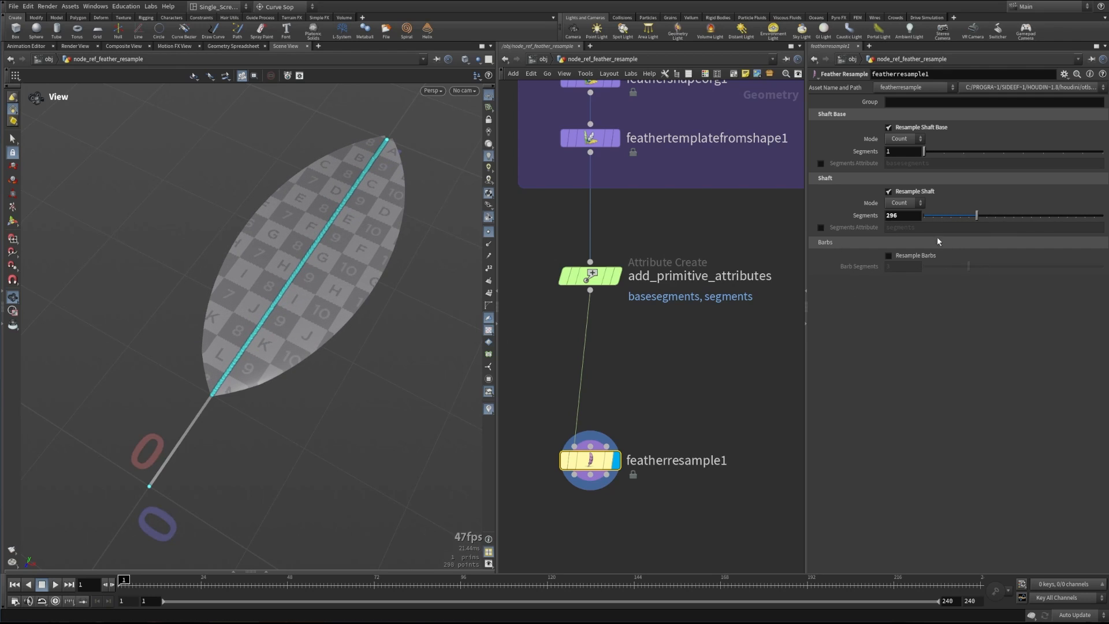
pyautogui.moveTo(994, 230)
pyautogui.write('50')
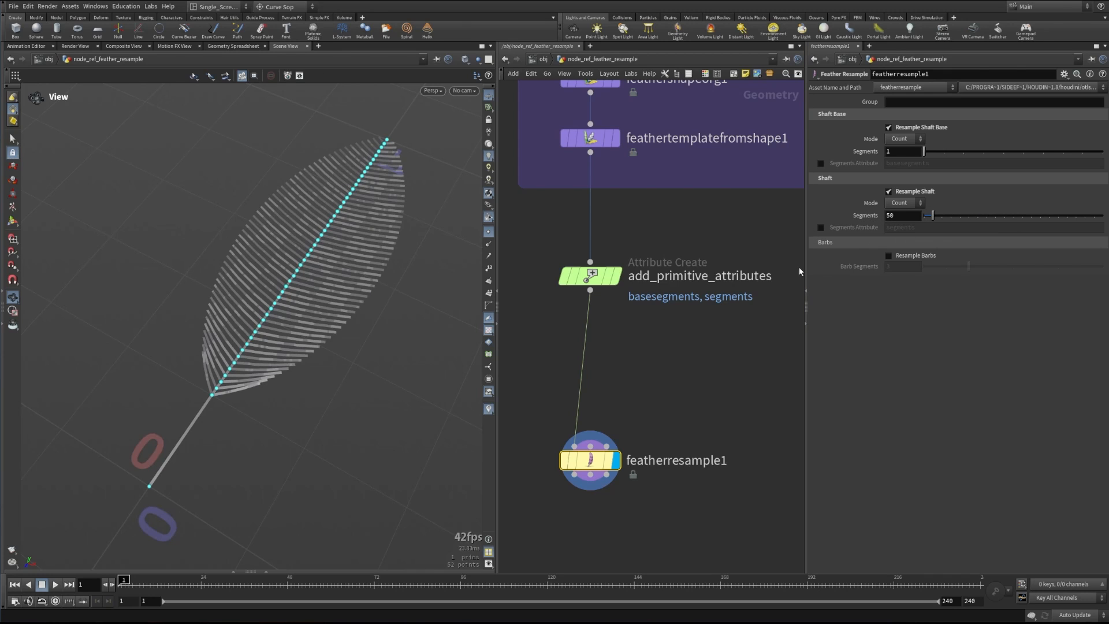
pyautogui.click(888, 256)
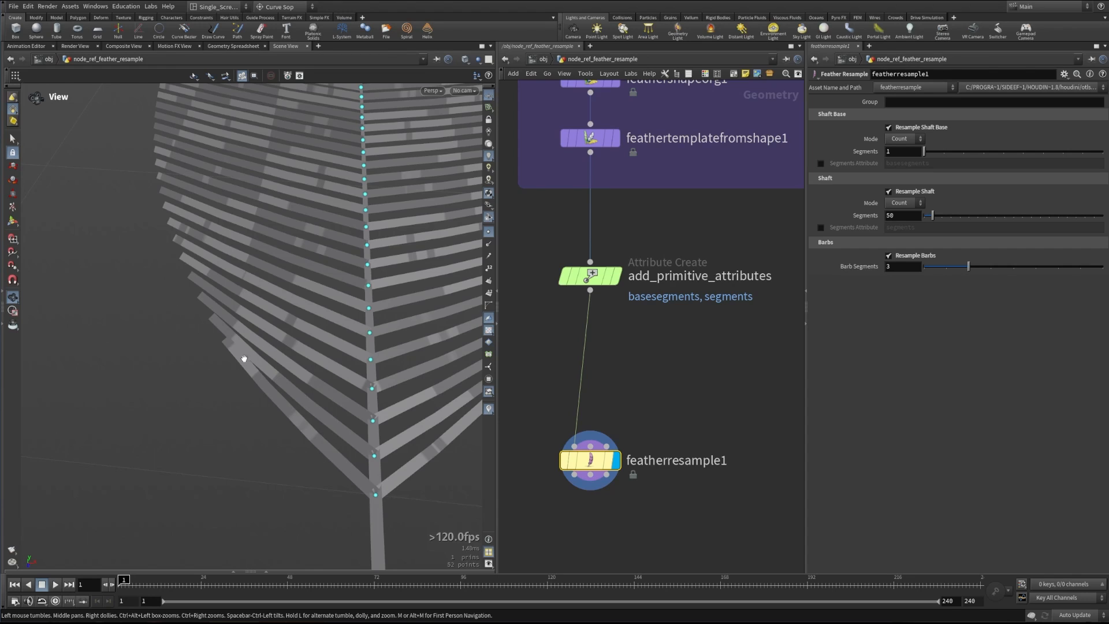
pyautogui.moveTo(240, 399)
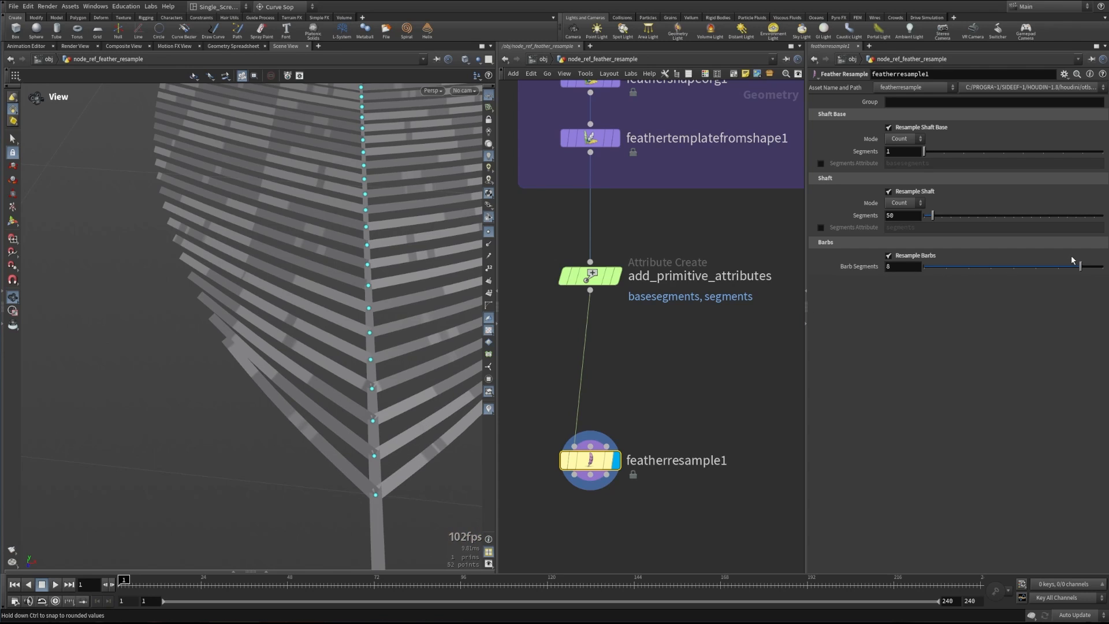
pyautogui.moveTo(1078, 266); pyautogui.dragTo(944, 265)
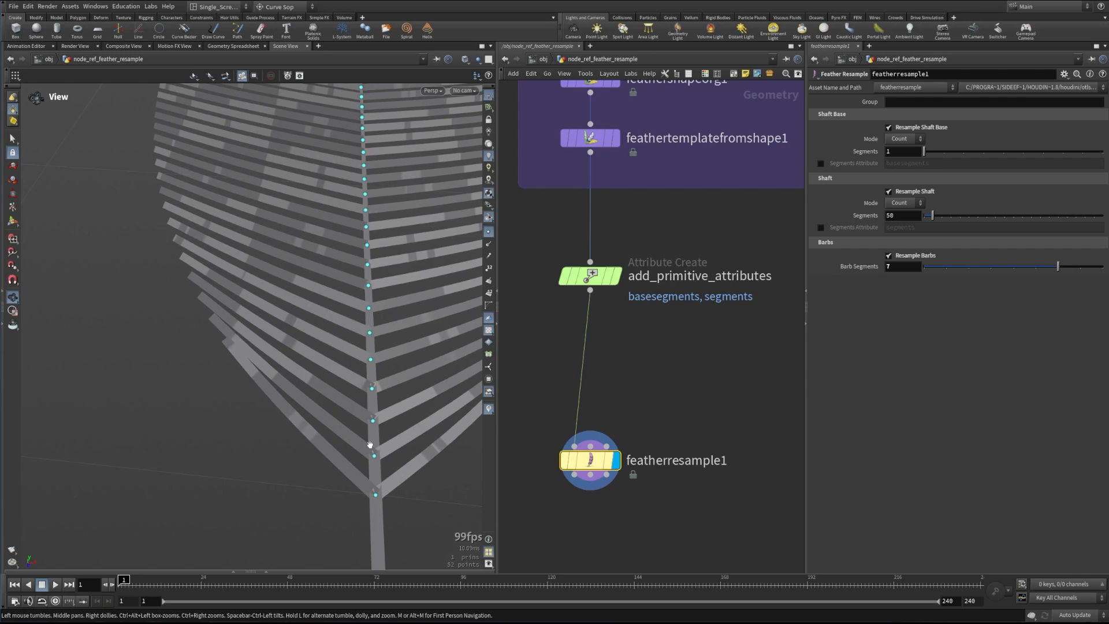
pyautogui.moveTo(1053, 266); pyautogui.dragTo(941, 267)
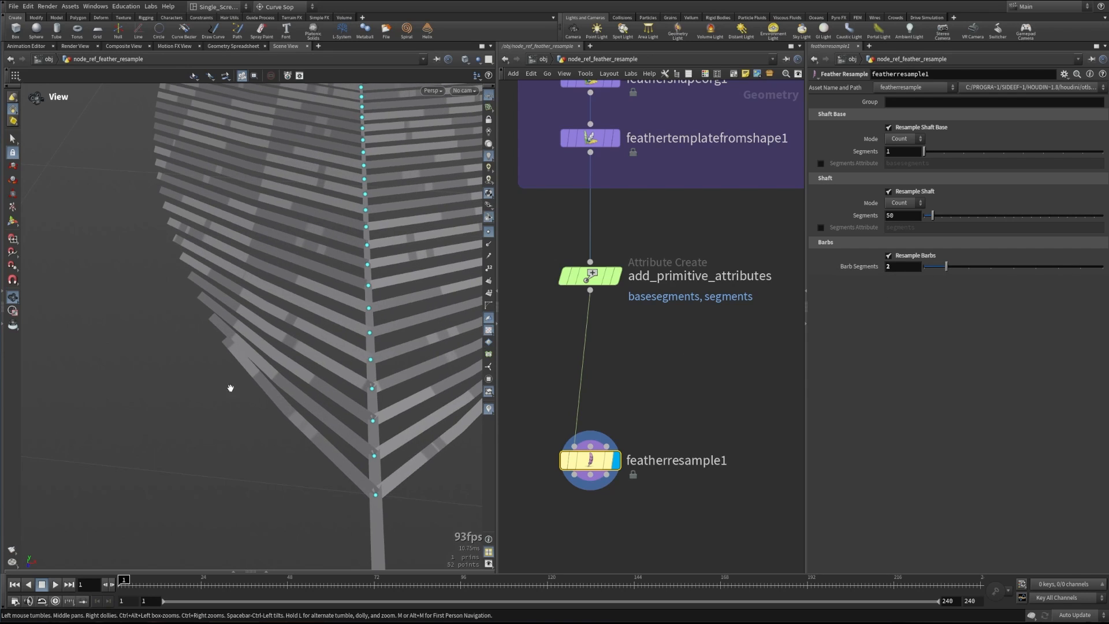
pyautogui.moveTo(299, 412)
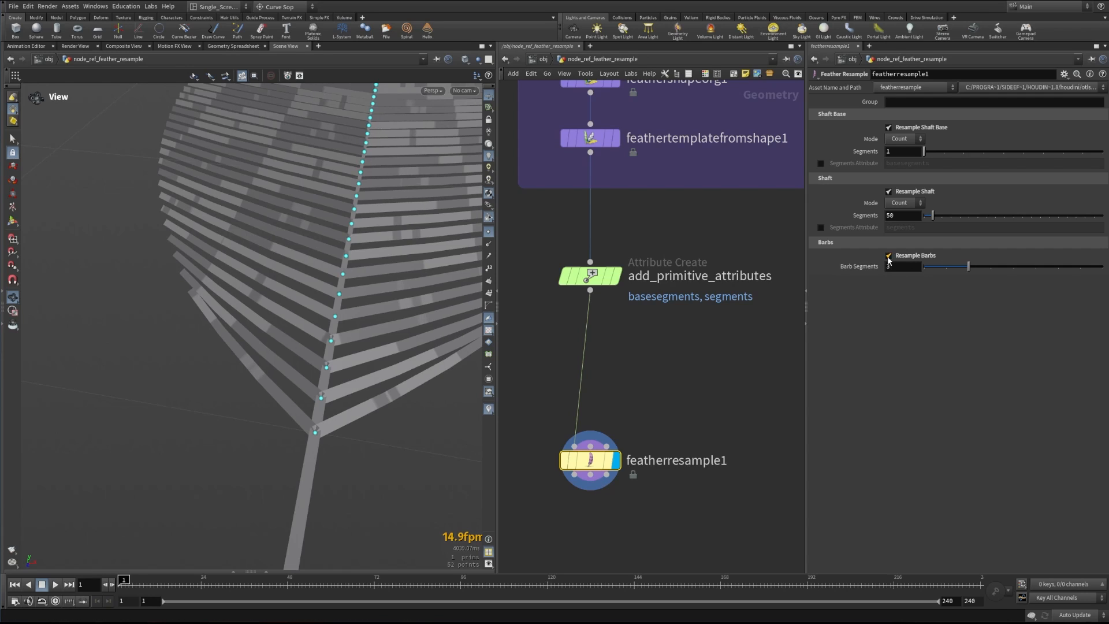
pyautogui.click(889, 255)
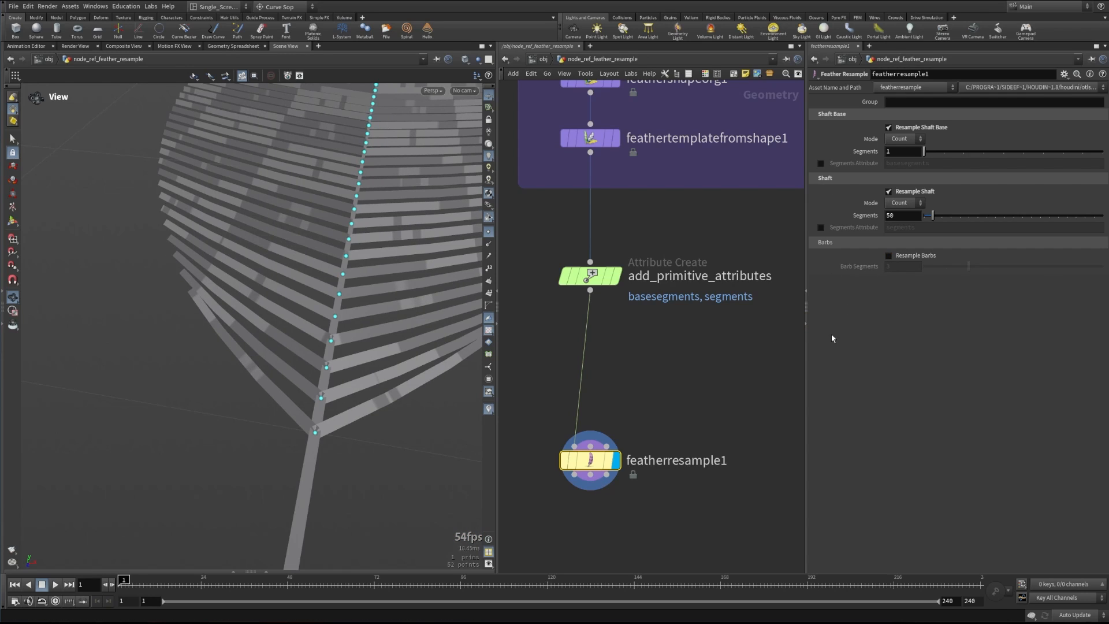
pyautogui.moveTo(526, 281)
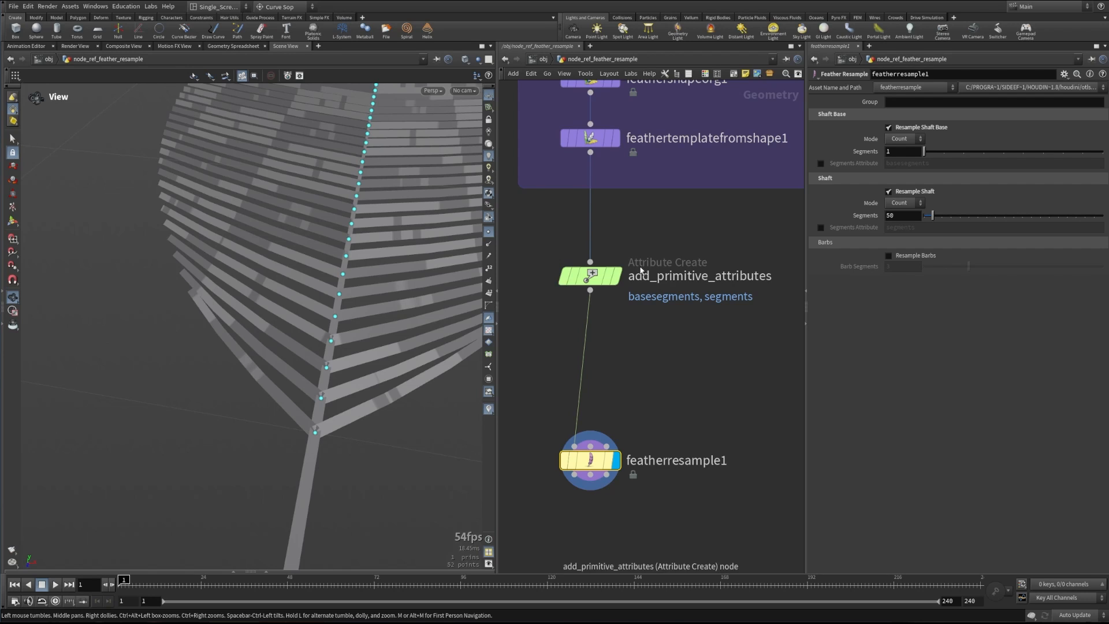
# - Show add_primitive_attributes' basesegments 1 and segments 300 in parameters and Geometry Spreadsheet
pyautogui.click(589, 275)
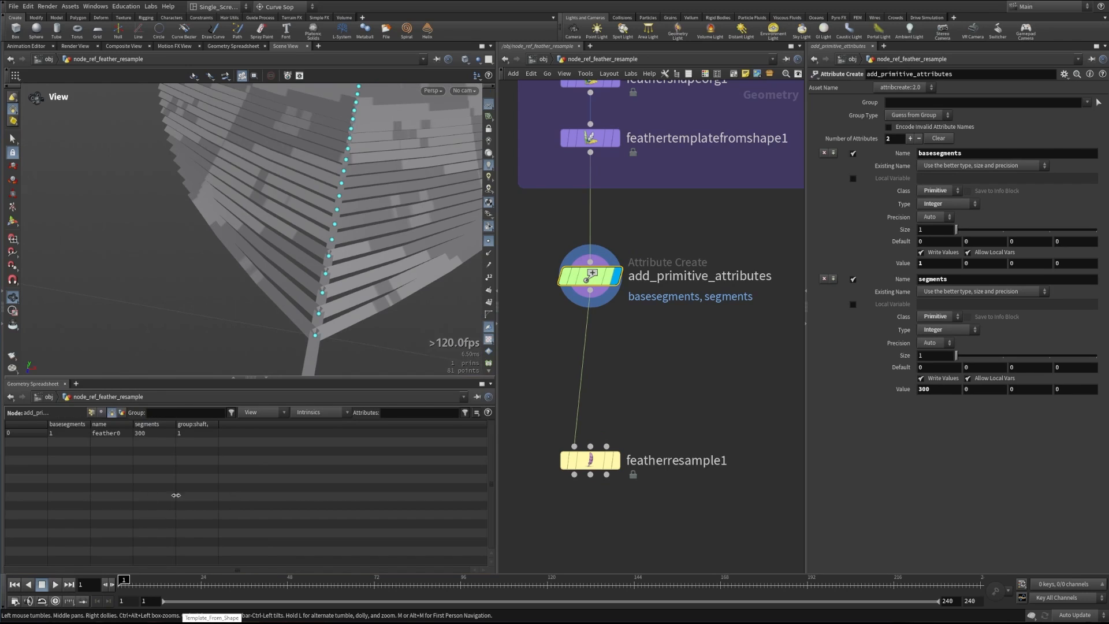
pyautogui.moveTo(52, 453)
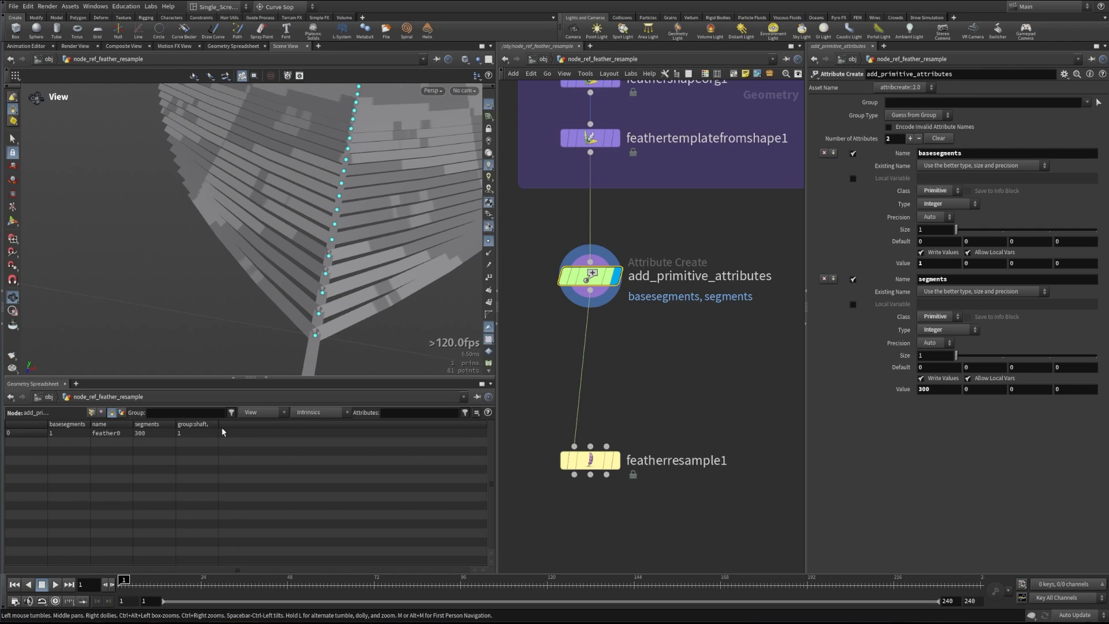
pyautogui.click(590, 459)
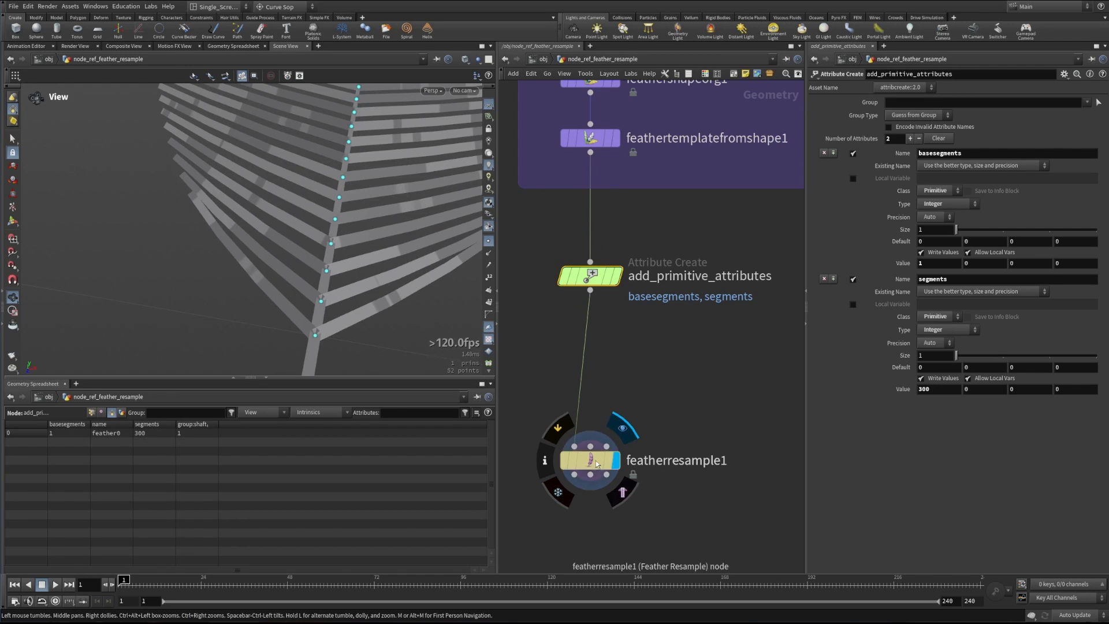
# - Have featherresample1 read segments and basesegments attributes, then reselect add_primitive_attributes
pyautogui.click(589, 460)
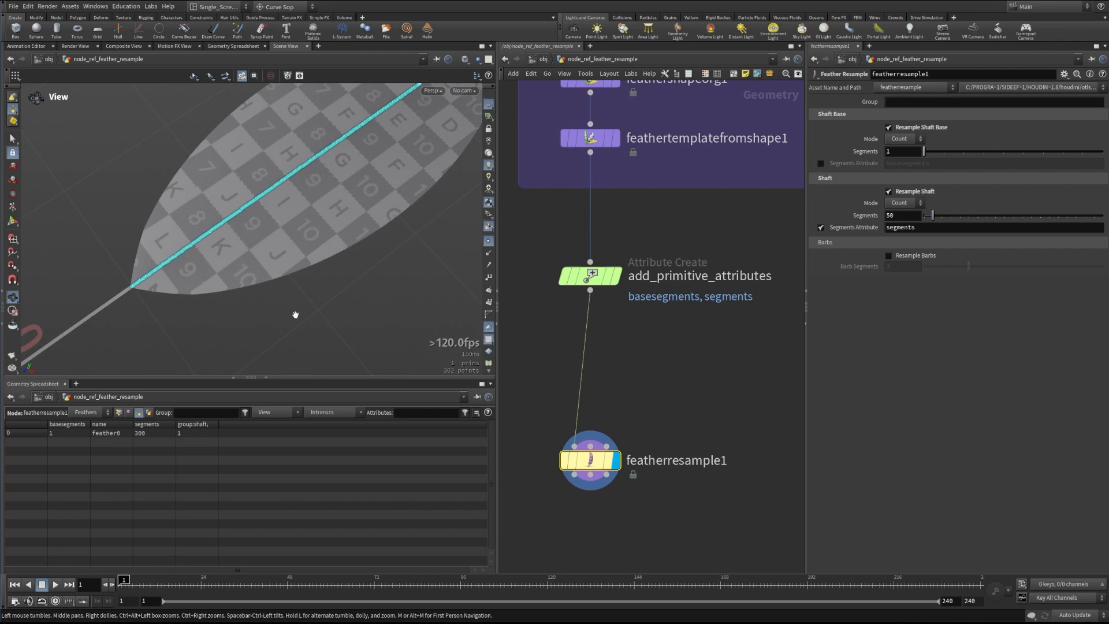
pyautogui.moveTo(295, 314); pyautogui.dragTo(454, 121)
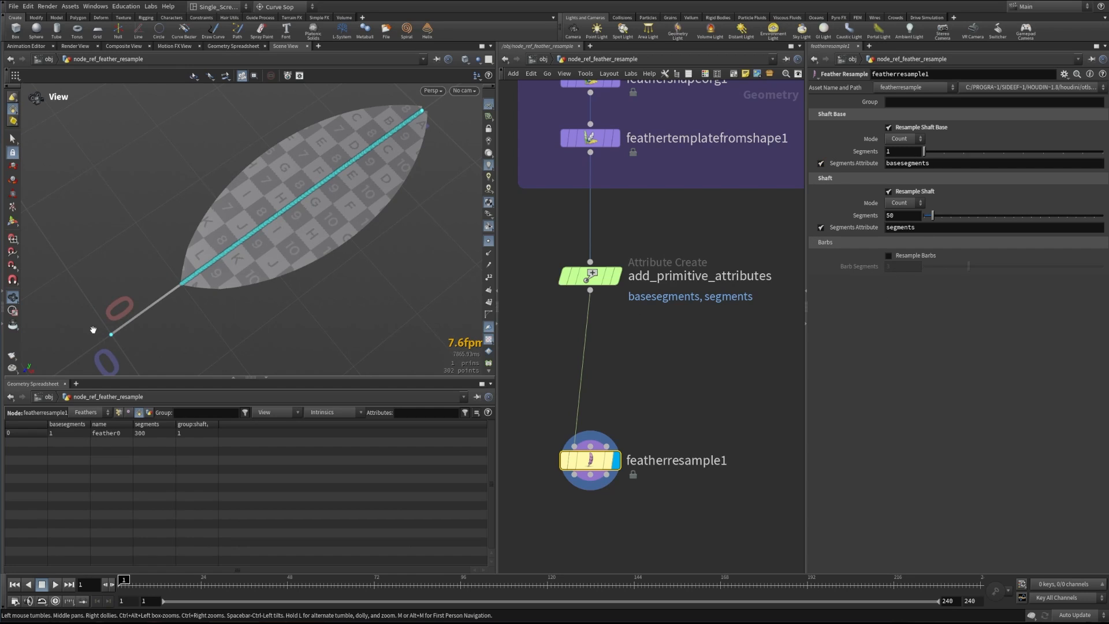
pyautogui.click(590, 275)
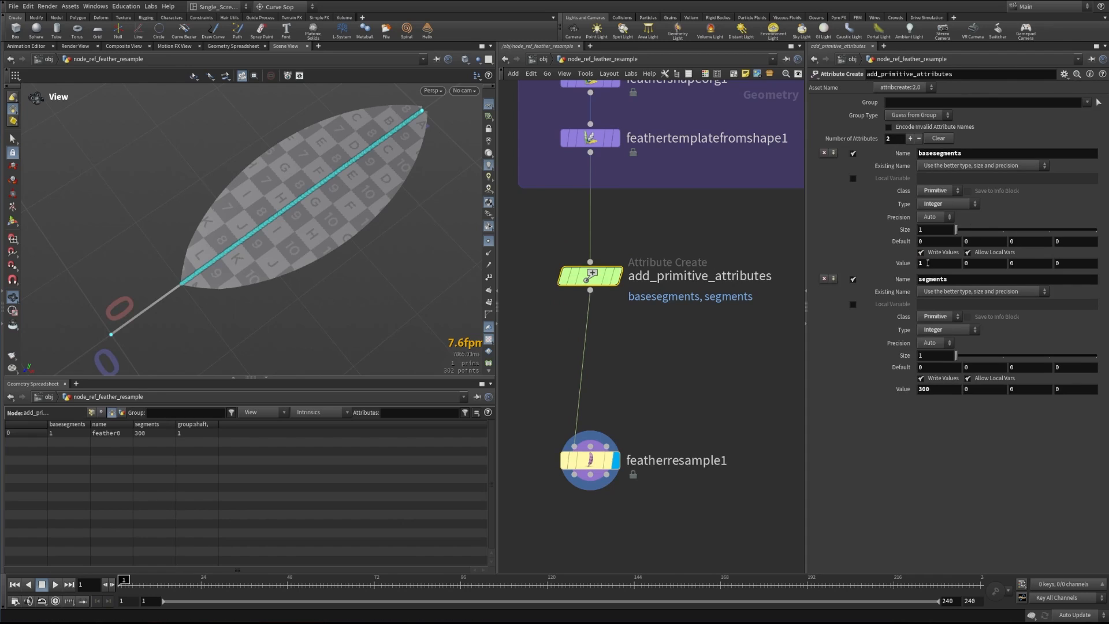